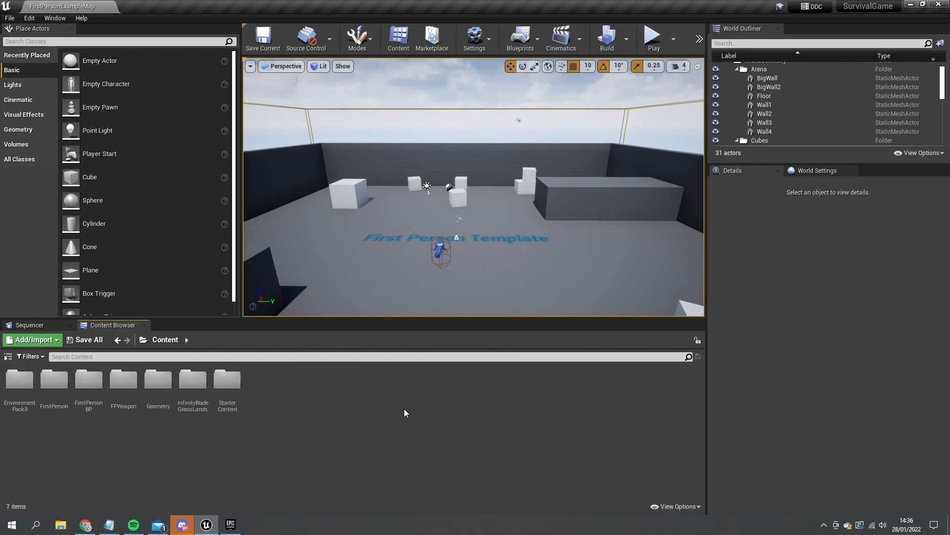
{"action": "mouse_move", "coordinate": [337, 374]}
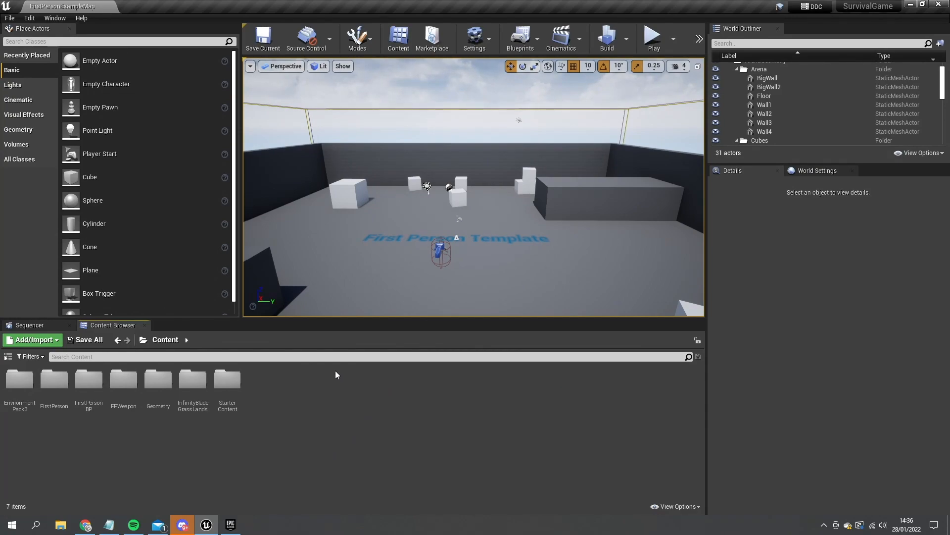
Step: Confirm the Water plugin is enabled in the project's plugin list
{"action": "left_click", "coordinate": [29, 17]}
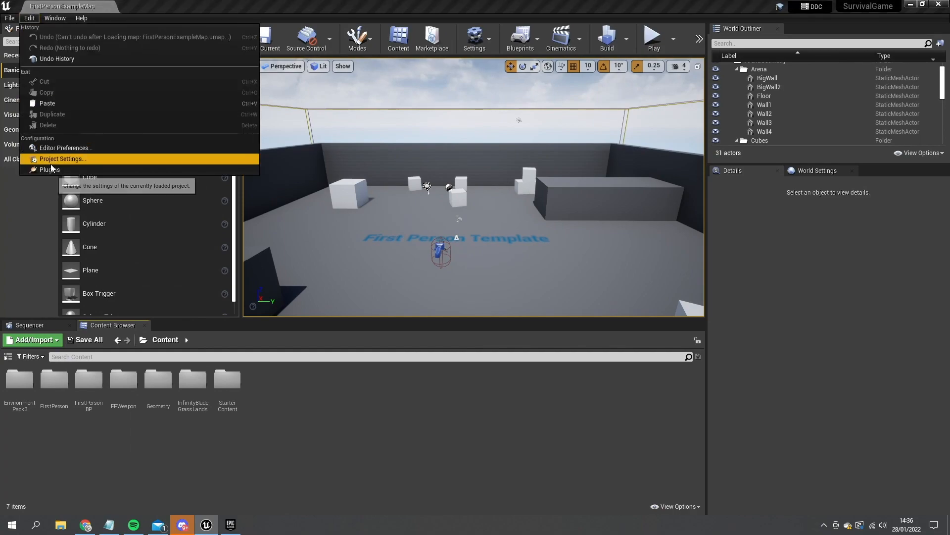
{"action": "left_click", "coordinate": [48, 170]}
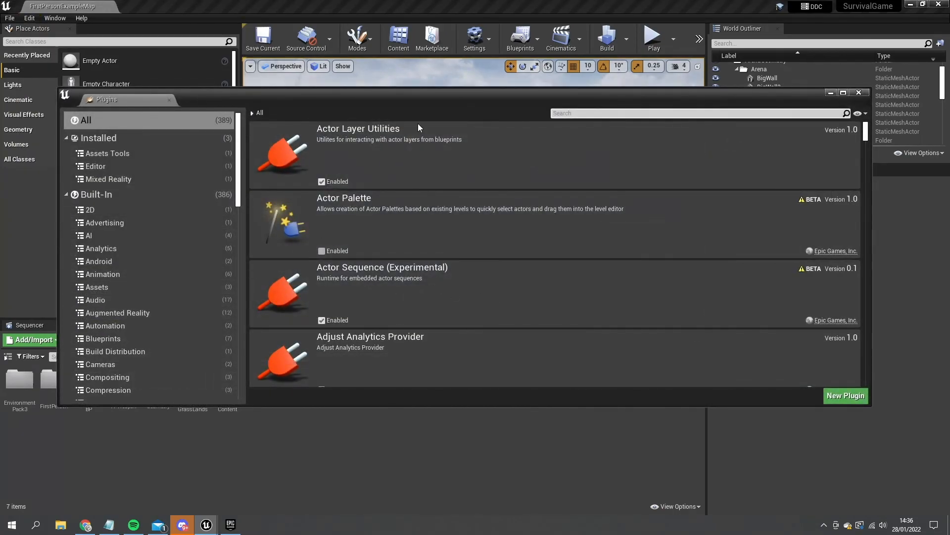
{"action": "type", "text": "water"}
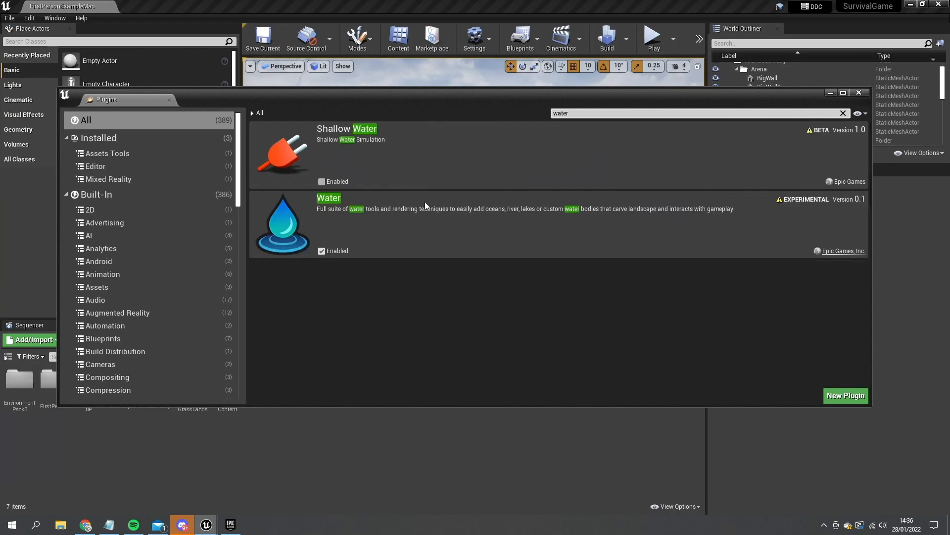
{"action": "left_click", "coordinate": [858, 93]}
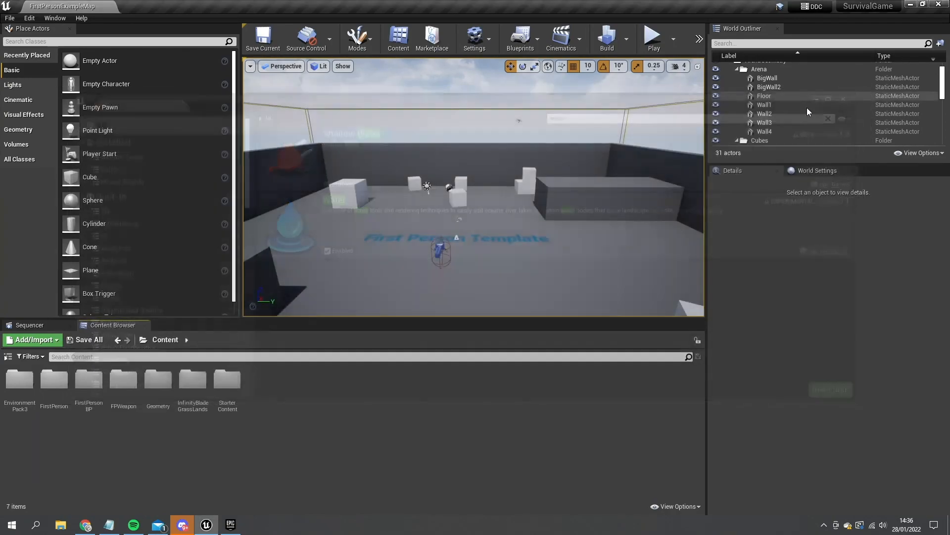
Step: Create a new Level asset named SurvivorIsland and open it for editing
{"action": "left_click", "coordinate": [31, 339]}
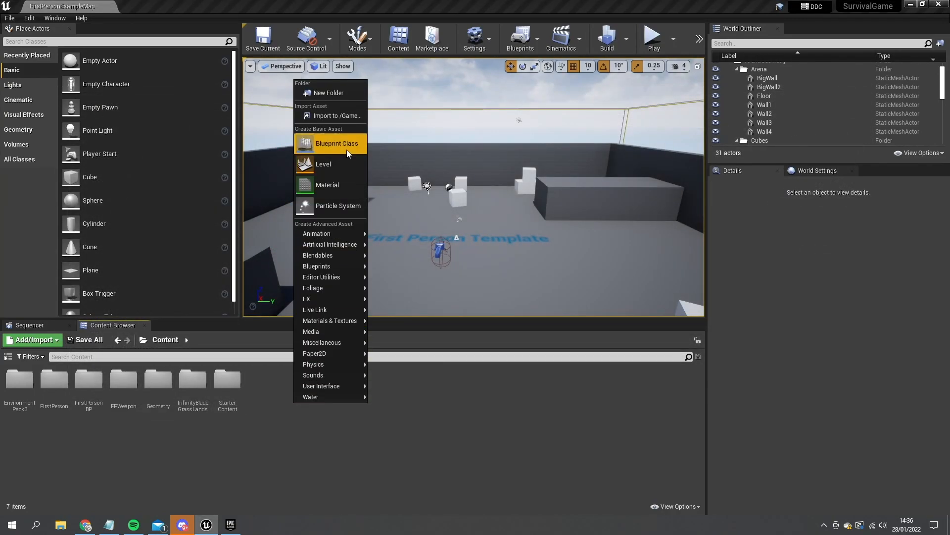
{"action": "left_click", "coordinate": [336, 142]}
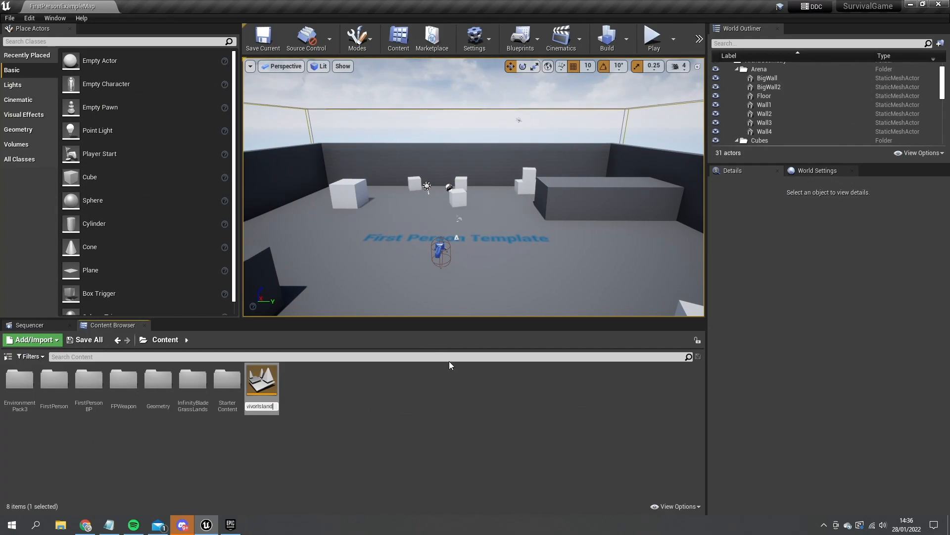
{"action": "mouse_move", "coordinate": [261, 379]}
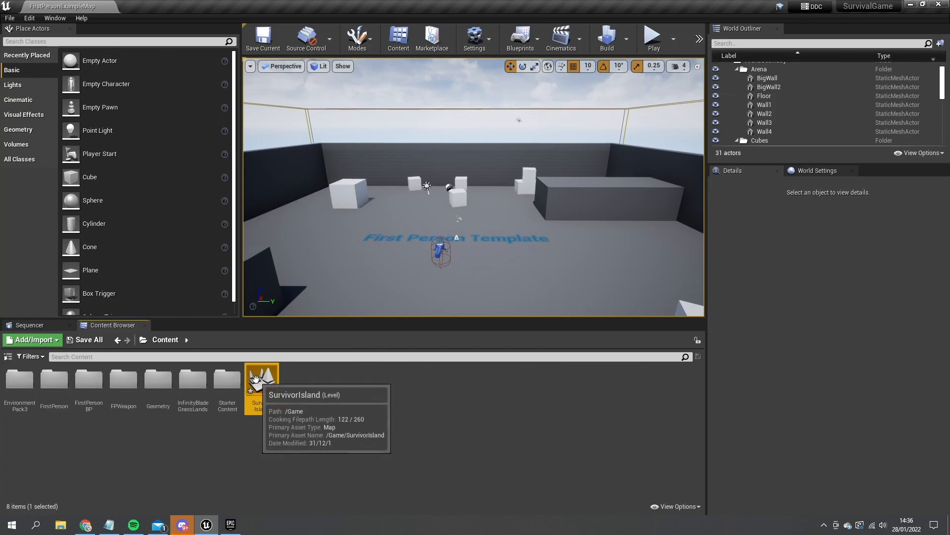
{"action": "double_click", "coordinate": [262, 379]}
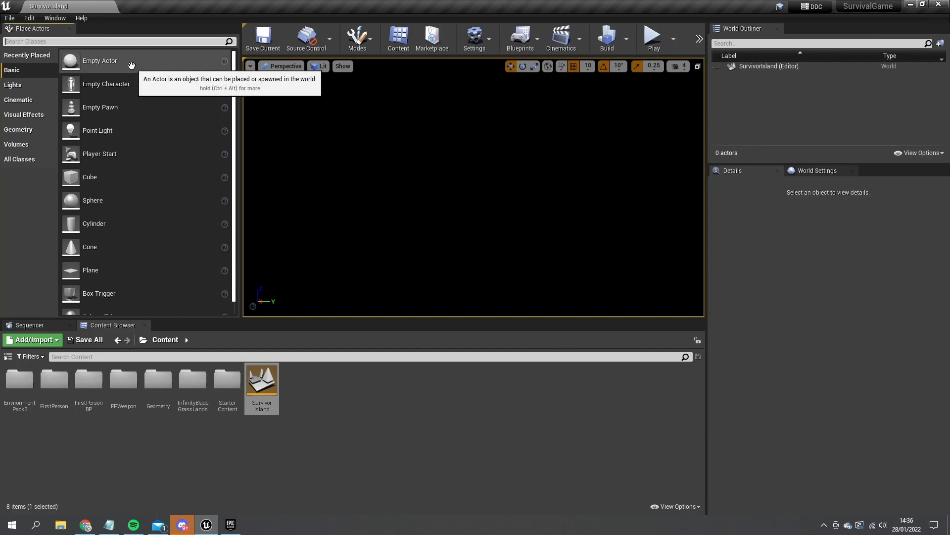
Step: Add a Sky Atmosphere and a Directional Light set as the Atmosphere Sun Light
{"action": "type", "text": "atmos"}
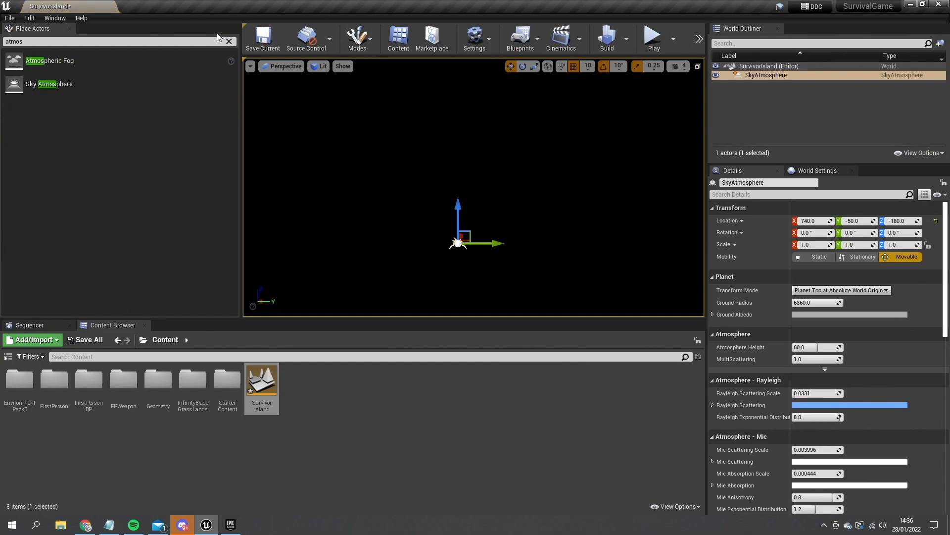
{"action": "left_click", "coordinate": [228, 42]}
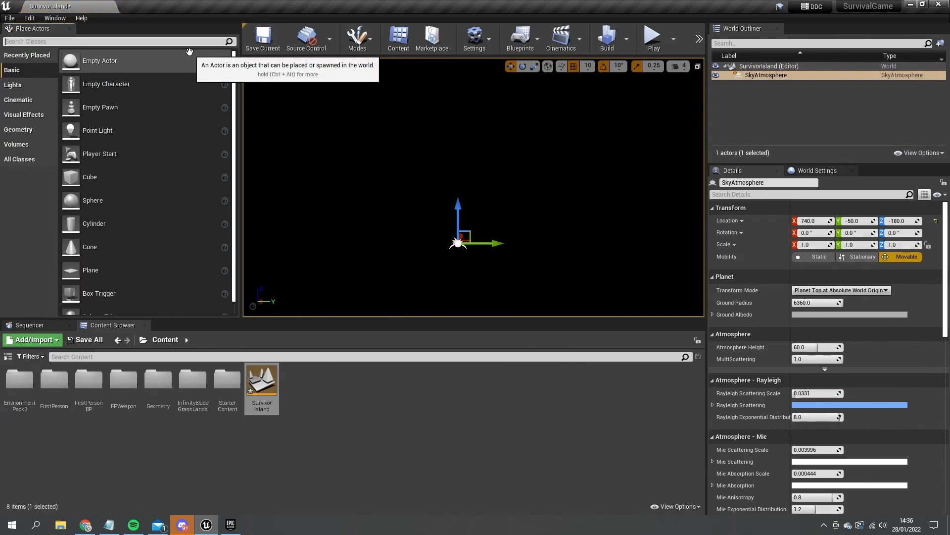
{"action": "type", "text": "light"}
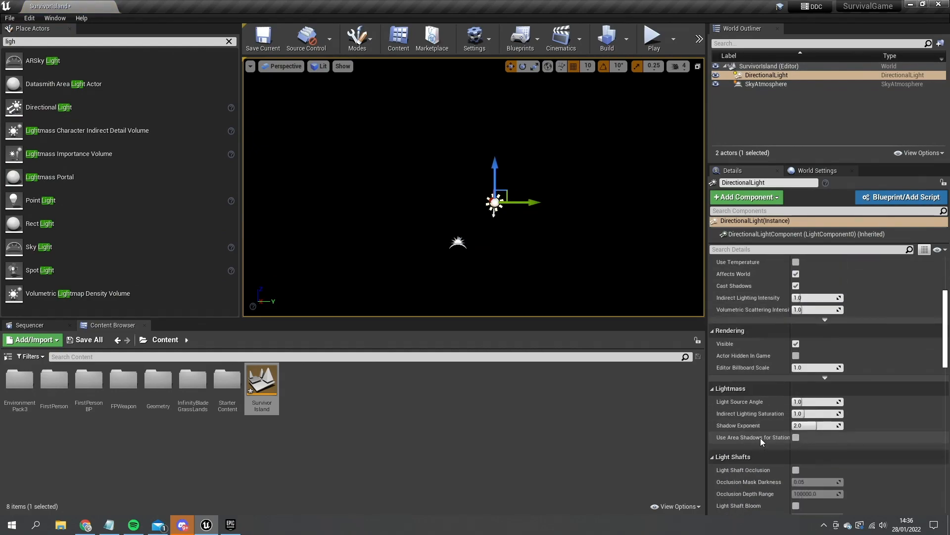
{"action": "scroll", "scroll_direction": "down", "scroll_amount": 3}
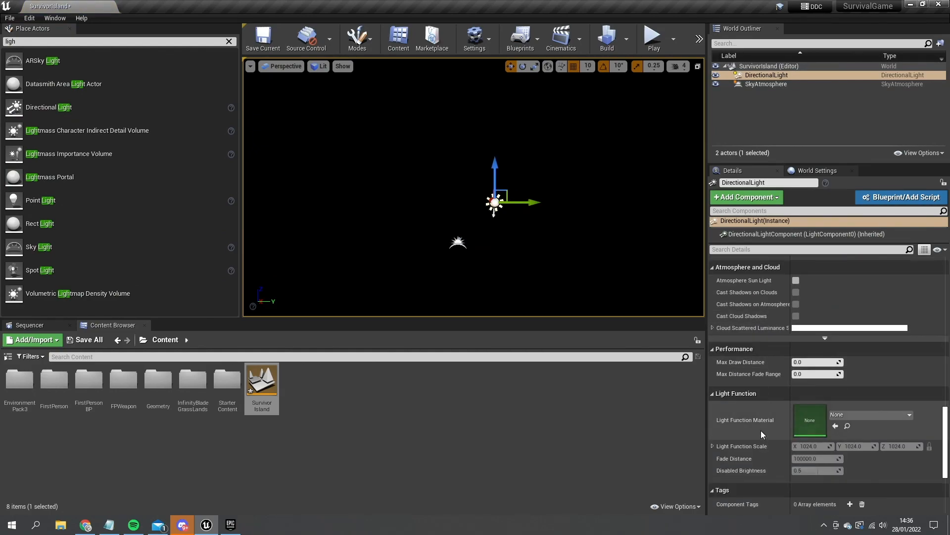
{"action": "mouse_move", "coordinate": [745, 280]}
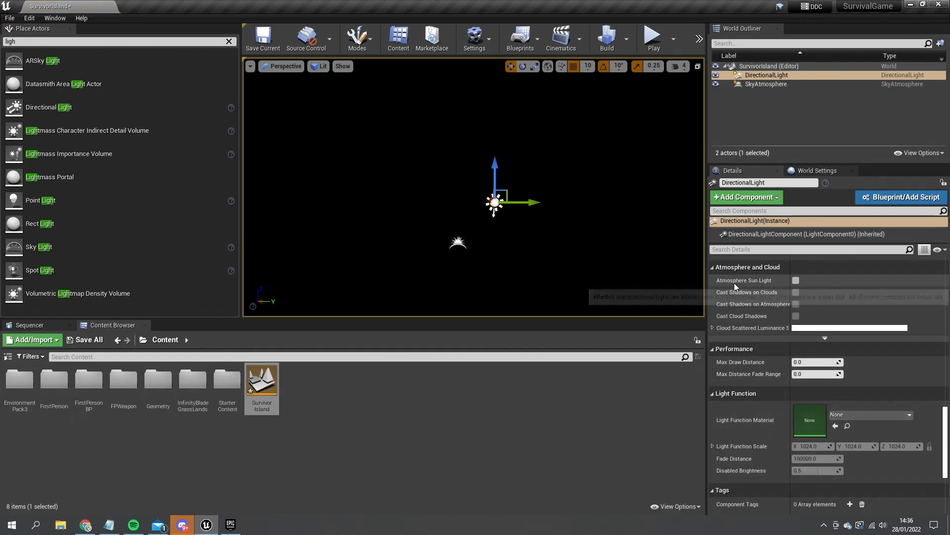
{"action": "left_click", "coordinate": [796, 280]}
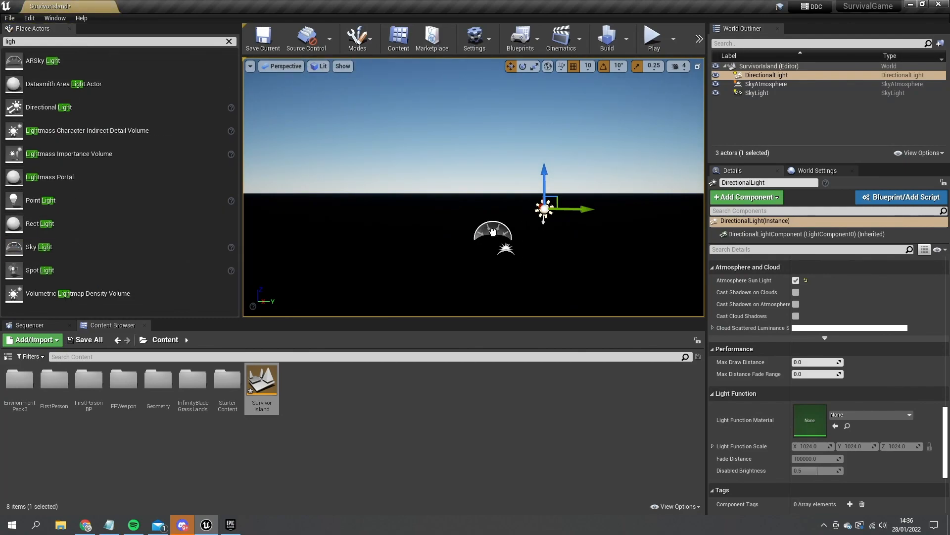
Step: Add a Sky Light and Volumetric Clouds to the level
{"action": "left_click", "coordinate": [756, 93]}
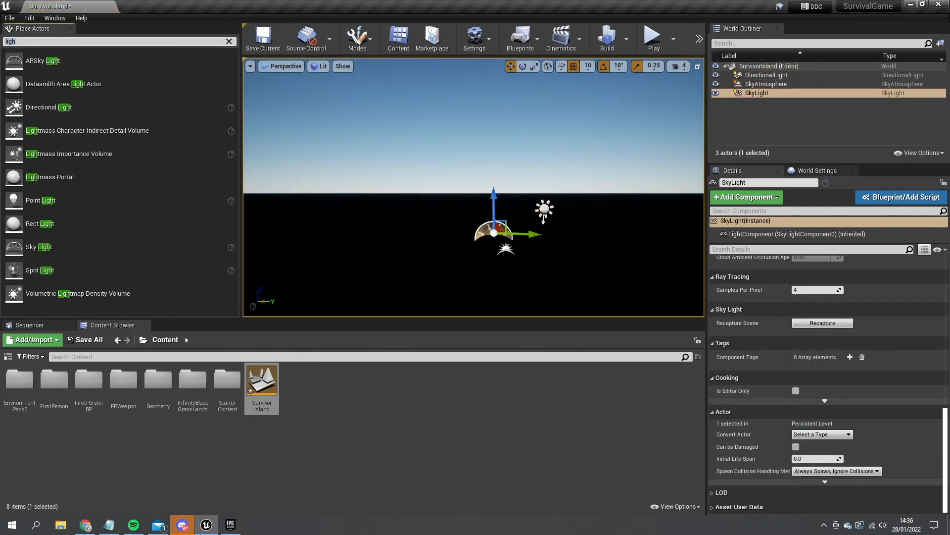
{"action": "type", "text": "clouds"}
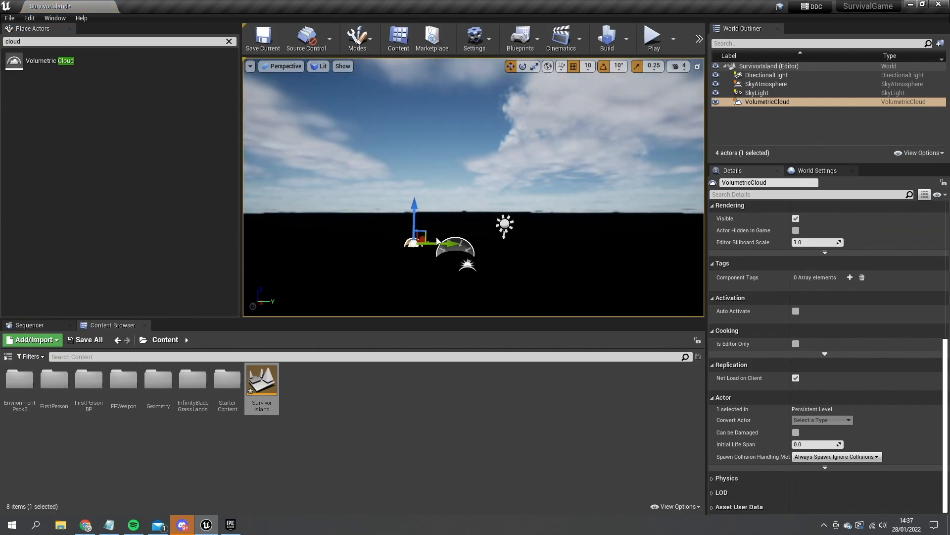
{"action": "mouse_move", "coordinate": [251, 147]}
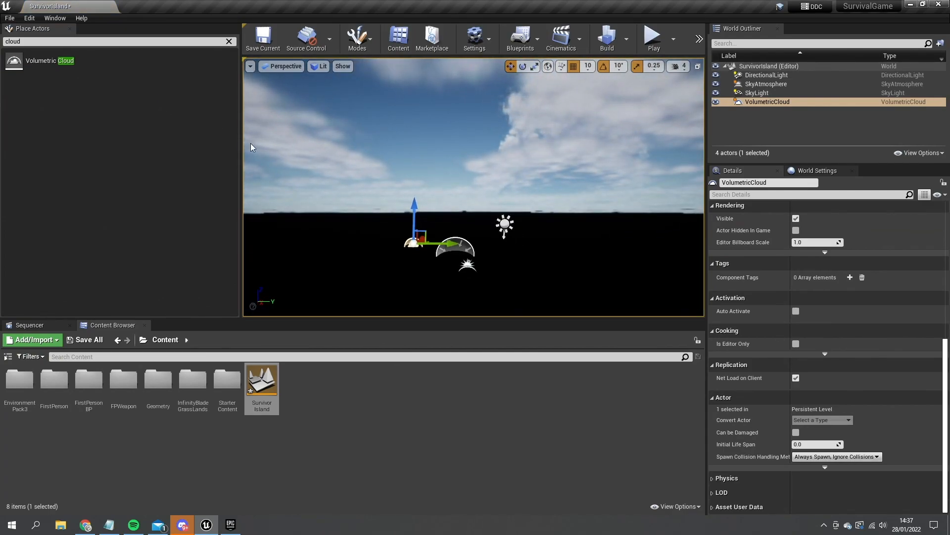
{"action": "left_click", "coordinate": [228, 42]}
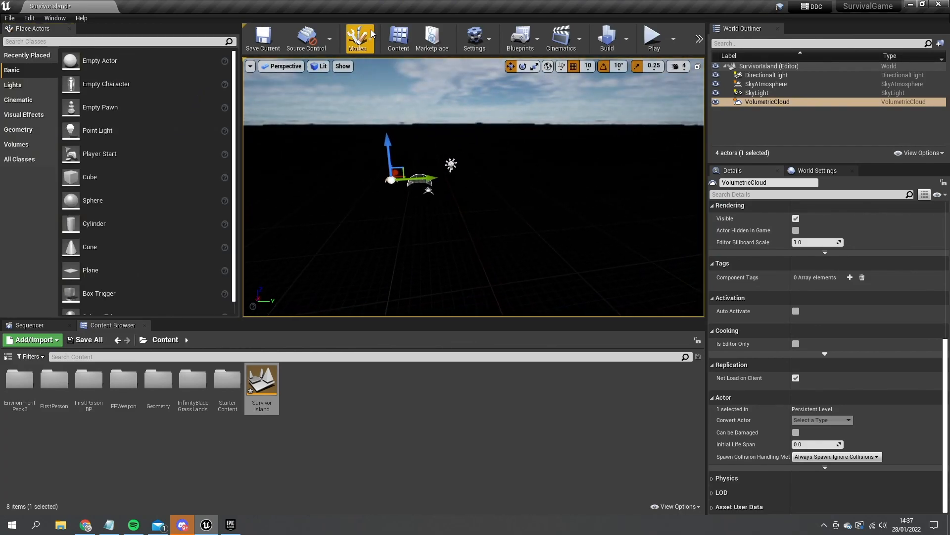
Step: Create the new flat landscape at Z 0 and return to Place Actors mode
{"action": "left_click", "coordinate": [358, 38]}
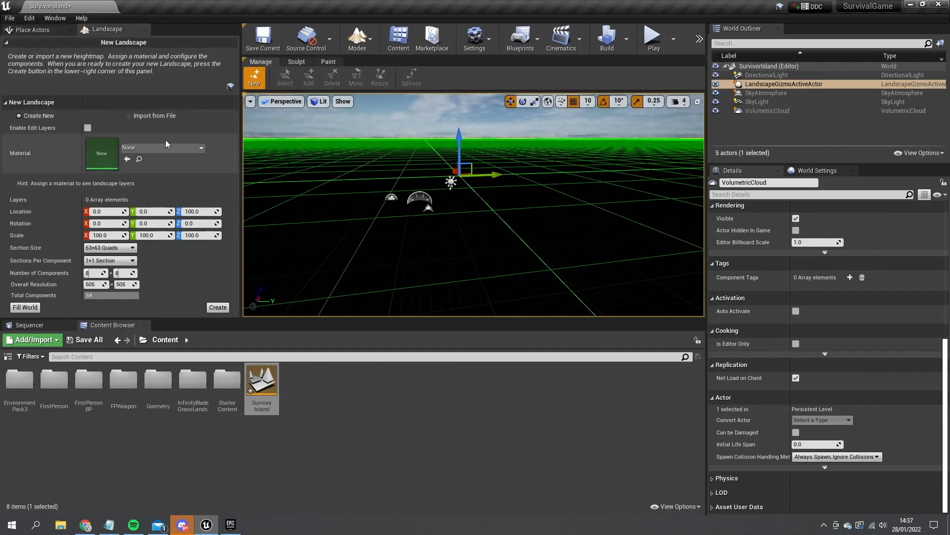
{"action": "mouse_move", "coordinate": [339, 277]}
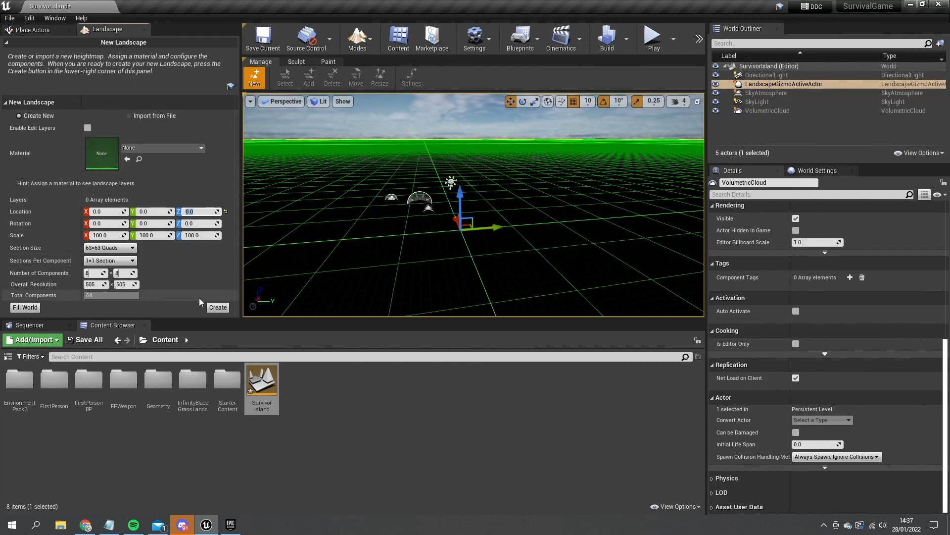
{"action": "left_click", "coordinate": [218, 307]}
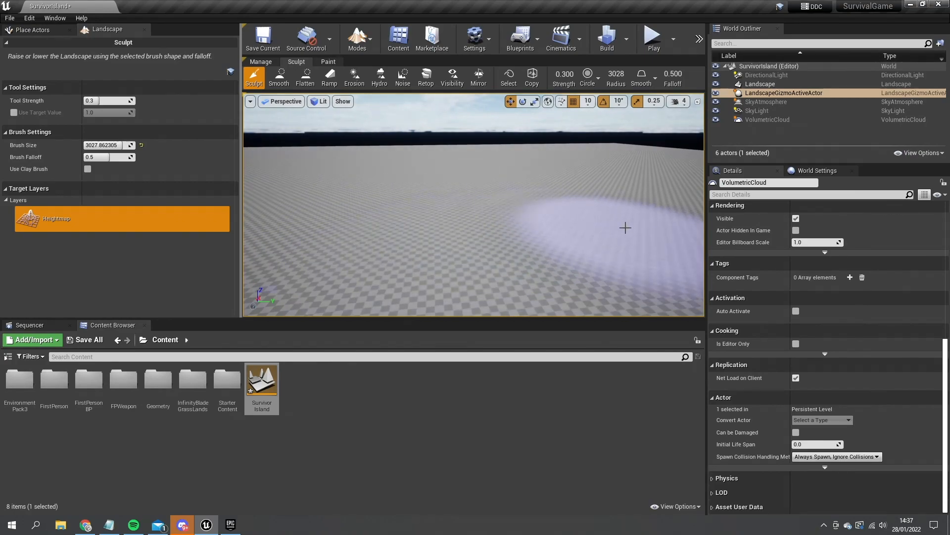
{"action": "left_click", "coordinate": [358, 39]}
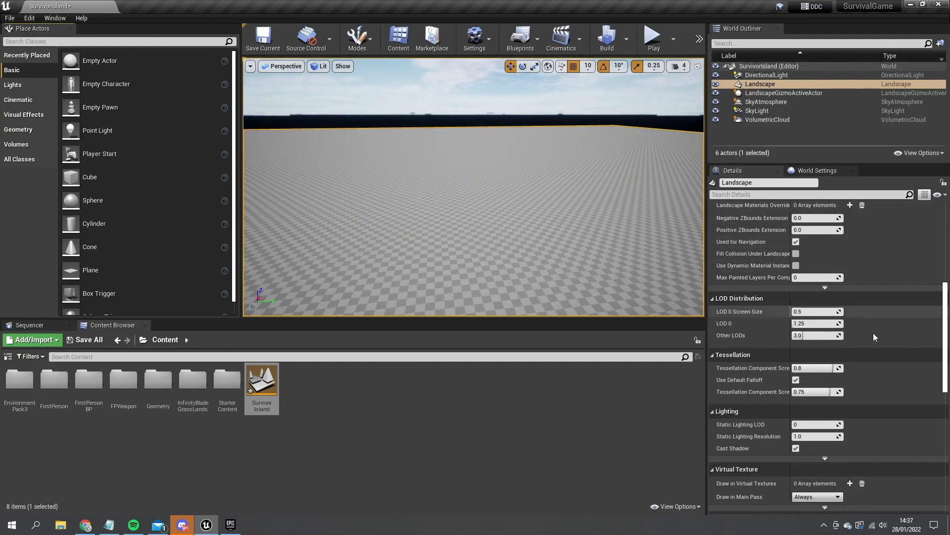
Step: Enable Edit Layers on the Landscape and confirm the prompt
{"action": "scroll", "scroll_direction": "up", "scroll_amount": 3}
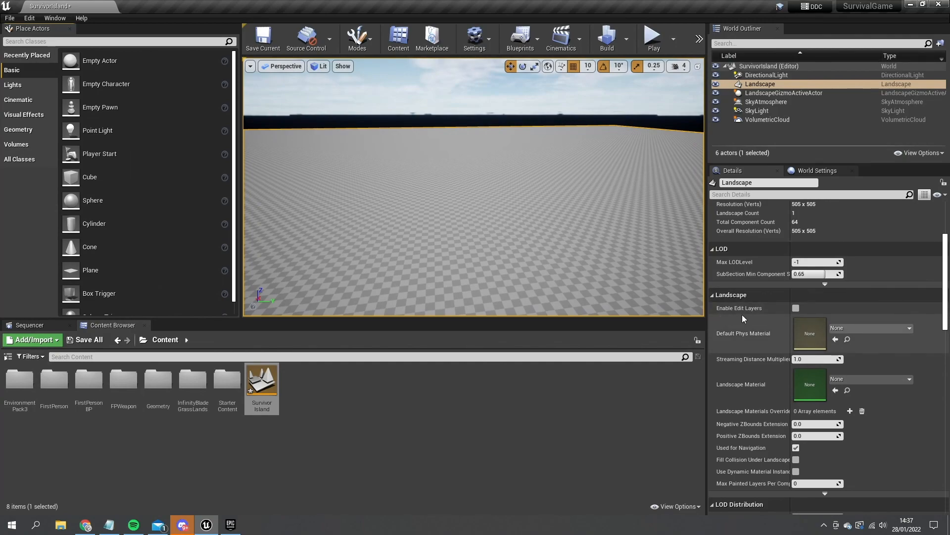
{"action": "left_click", "coordinate": [796, 308]}
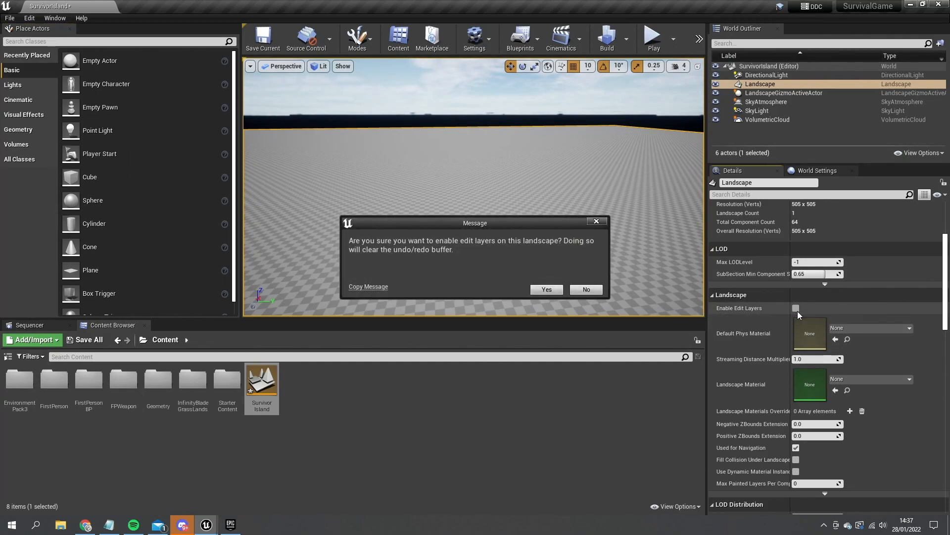
{"action": "left_click", "coordinate": [544, 289]}
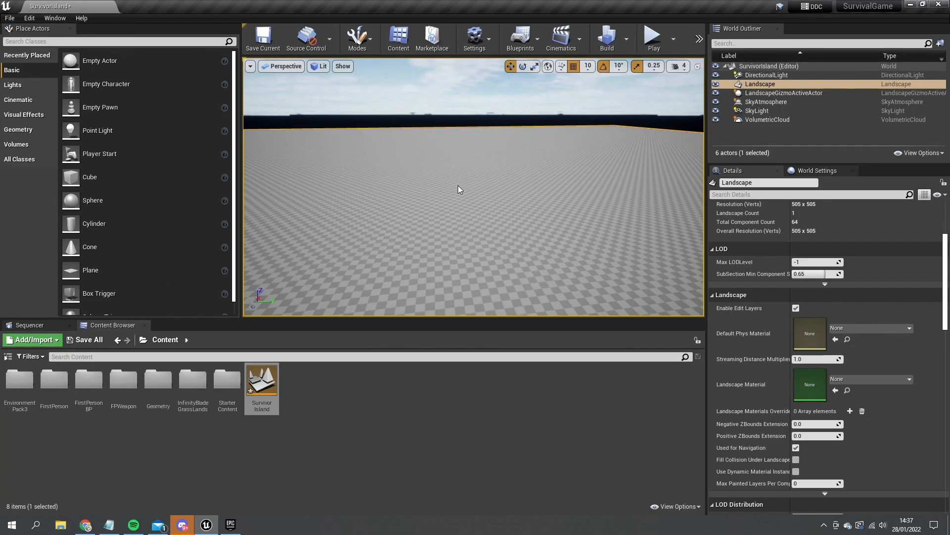
{"action": "mouse_move", "coordinate": [588, 228]}
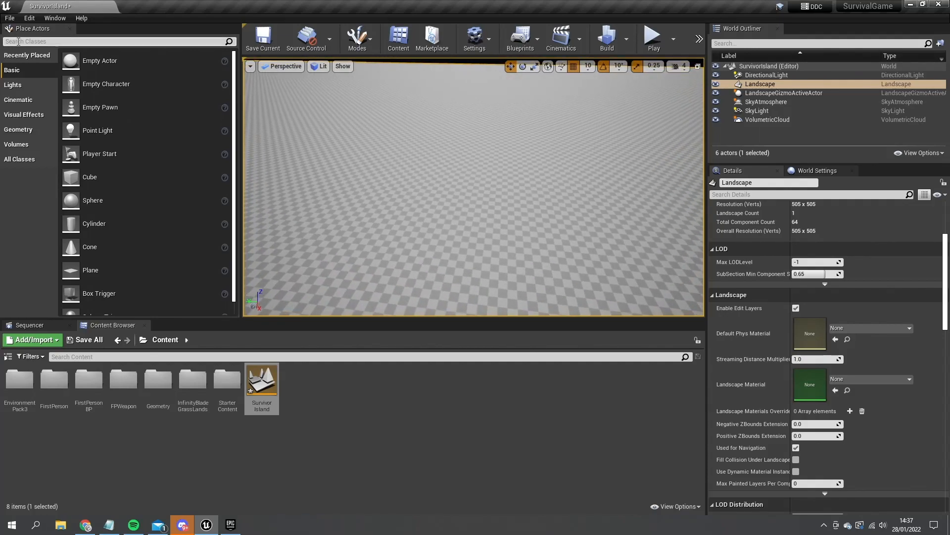
Step: Search Place Actors for 'water' to place a Water Body Ocean around the landscape
{"action": "type", "text": "water"}
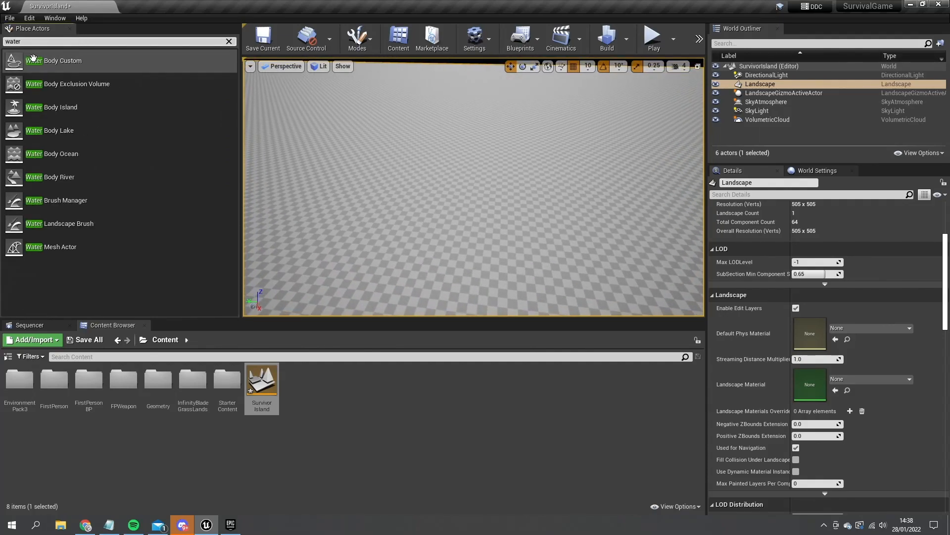
{"action": "mouse_move", "coordinate": [54, 153]}
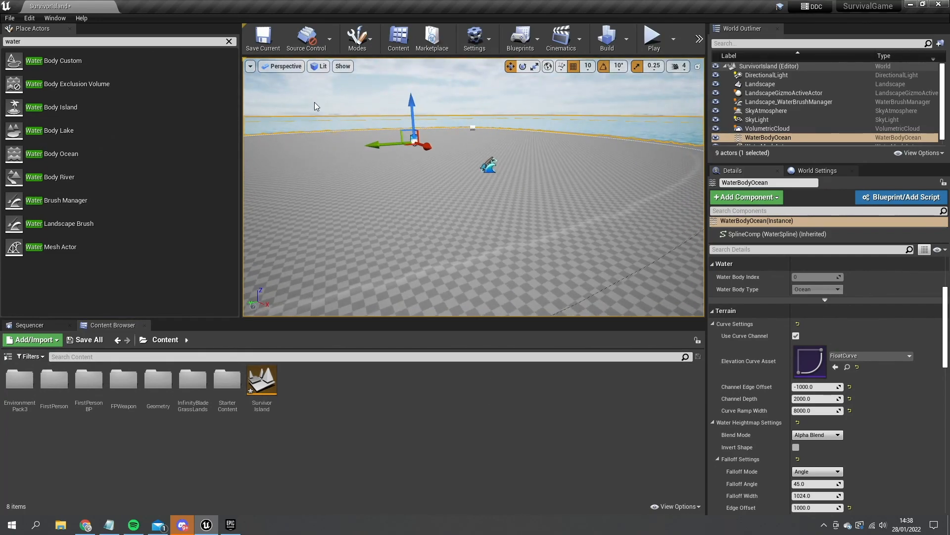
Step: Switch to Landscape mode's Sculpt tool to raise a hill beside the ocean
{"action": "left_click", "coordinate": [357, 39]}
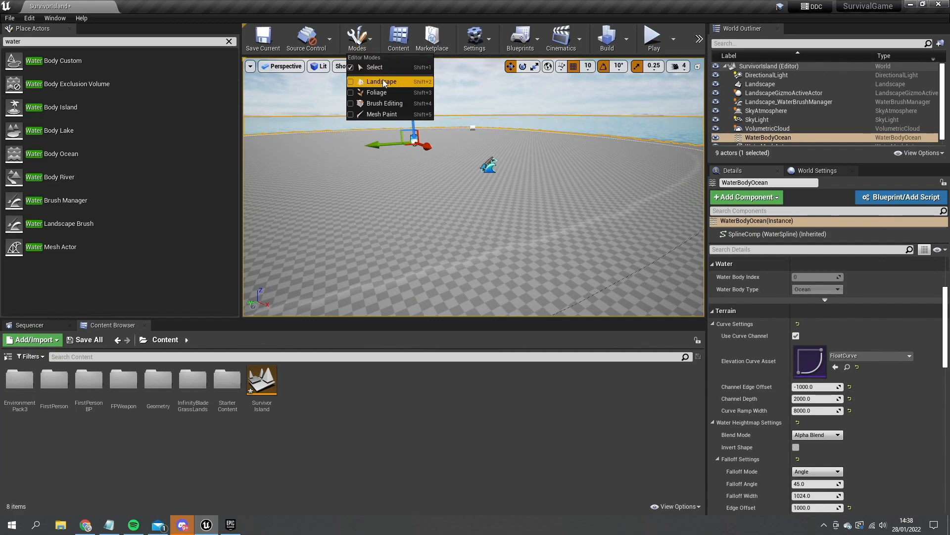
{"action": "left_click", "coordinate": [380, 81]}
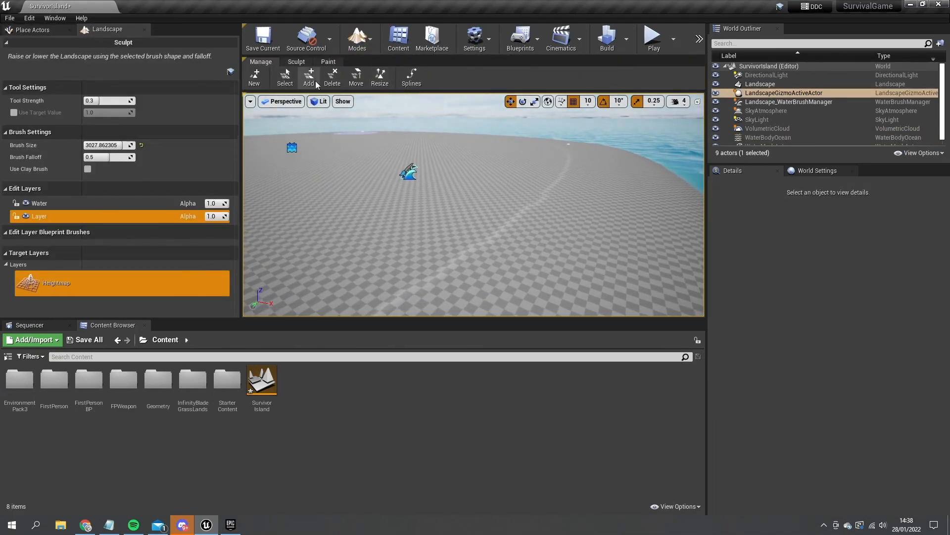
{"action": "left_click", "coordinate": [296, 61]}
{"action": "type", "text": "water"}
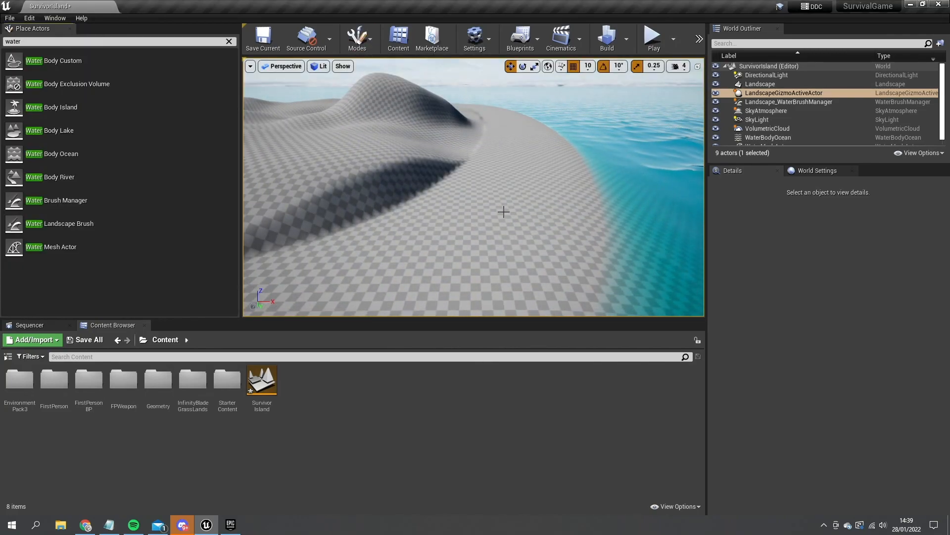
Step: Select the WaterBodyOcean and its shoreline spline points, reaching the terrain falloff settings
{"action": "left_click", "coordinate": [768, 137]}
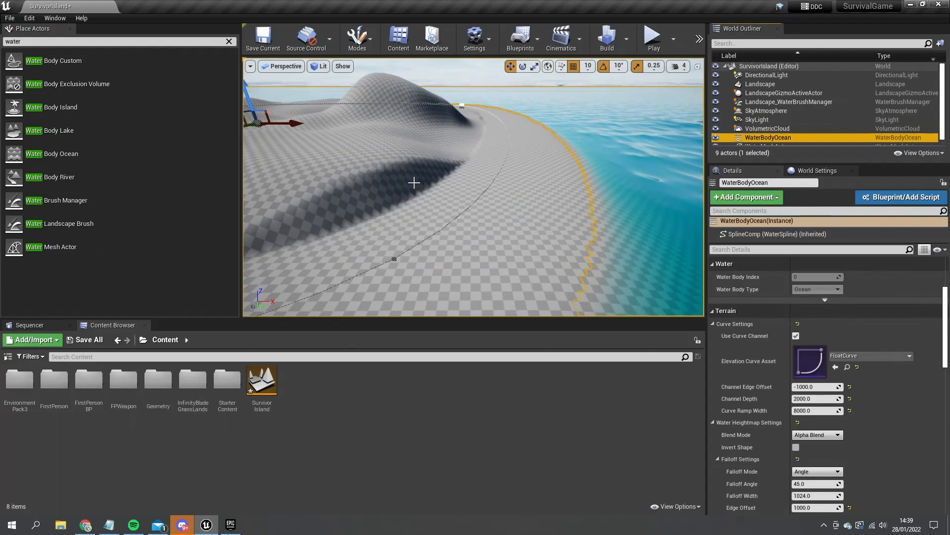
{"action": "left_click", "coordinate": [393, 258]}
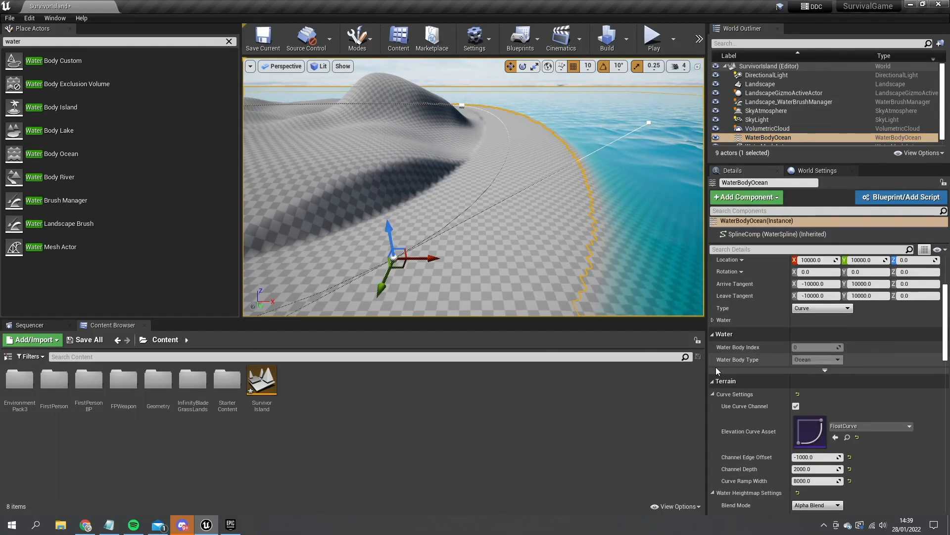
{"action": "left_click", "coordinate": [715, 320]}
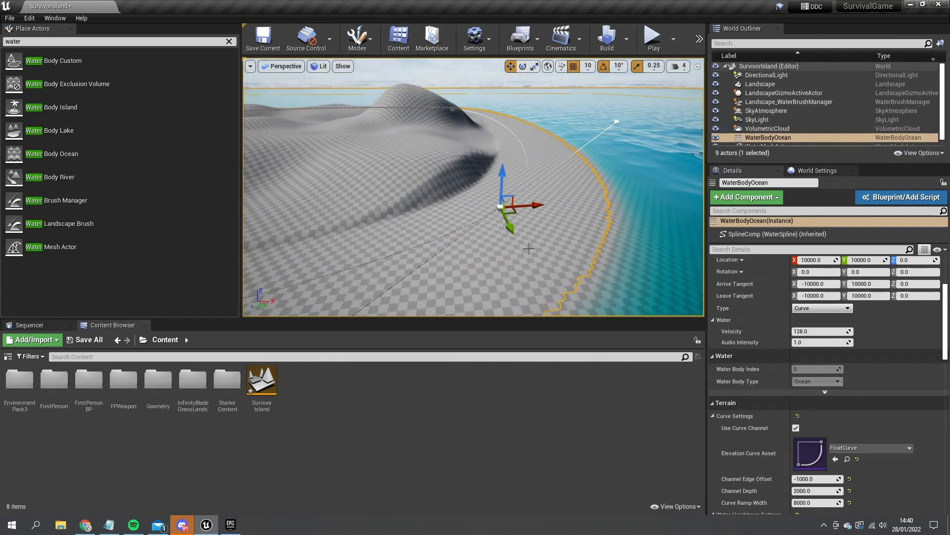
{"action": "scroll", "scroll_direction": "down", "scroll_amount": 3}
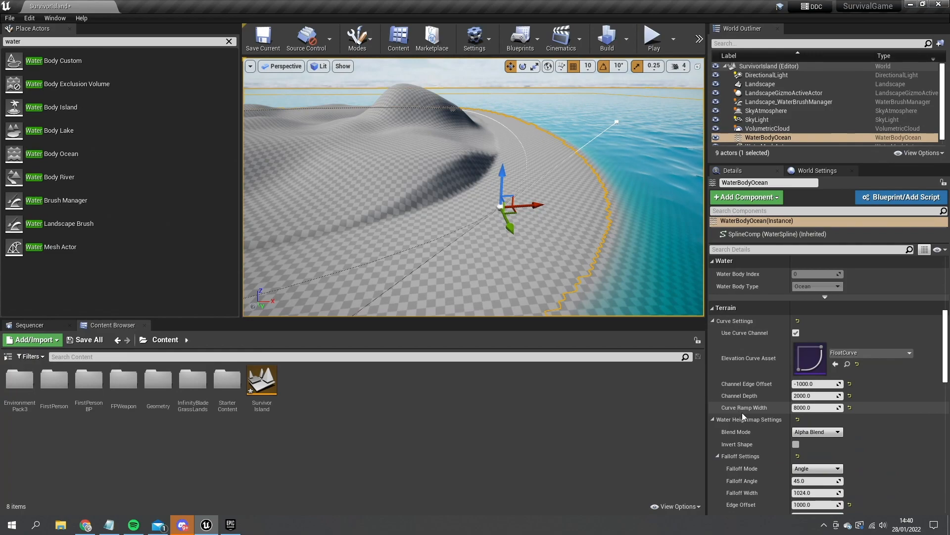
{"action": "scroll", "scroll_direction": "down", "scroll_amount": 3}
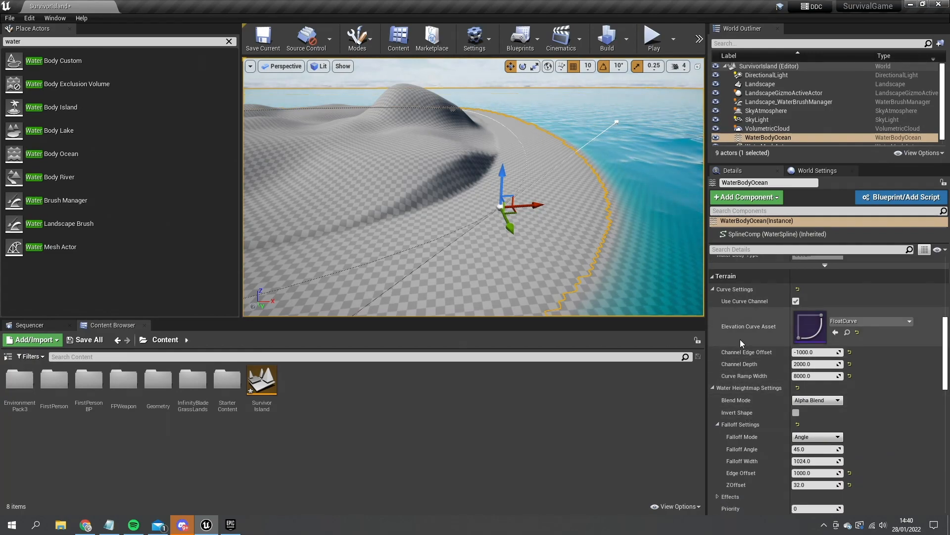
{"action": "scroll", "scroll_direction": "down", "scroll_amount": 3}
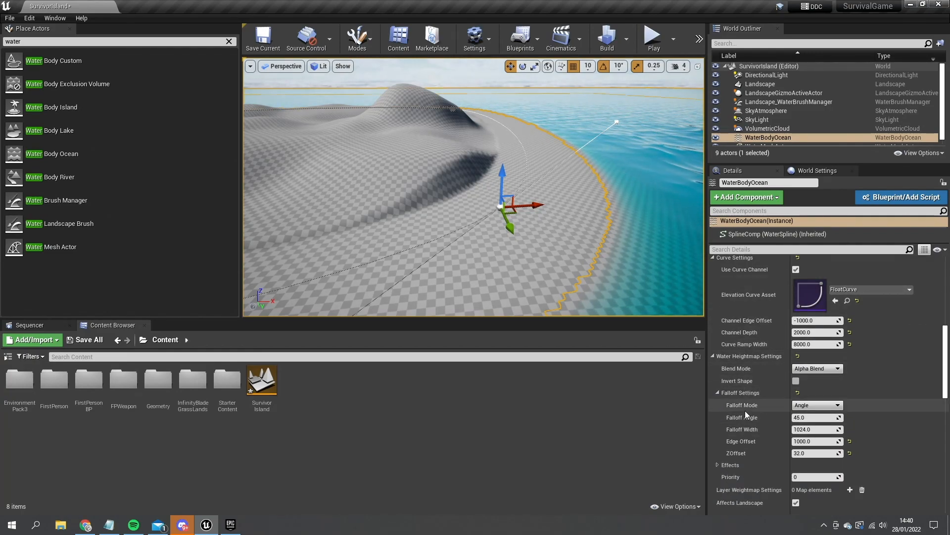
{"action": "scroll", "scroll_direction": "down", "scroll_amount": 3}
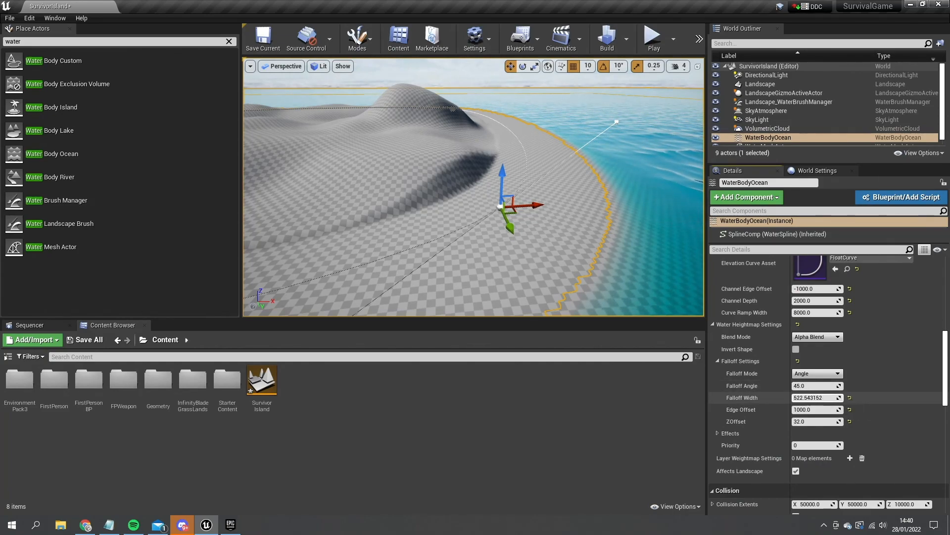
Step: Set the ocean Falloff Mode to Width with a falloff width of 95.728516
{"action": "left_click", "coordinate": [816, 373]}
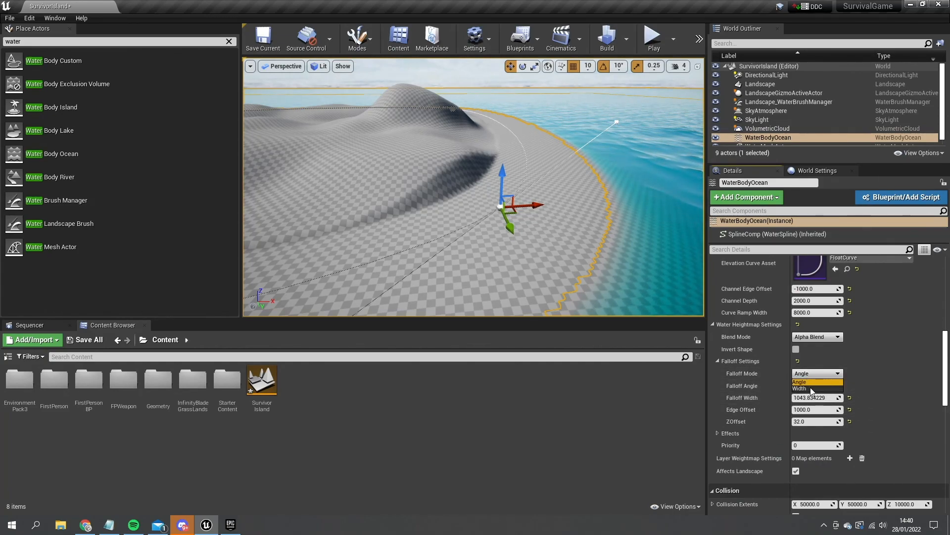
{"action": "left_click", "coordinate": [800, 388]}
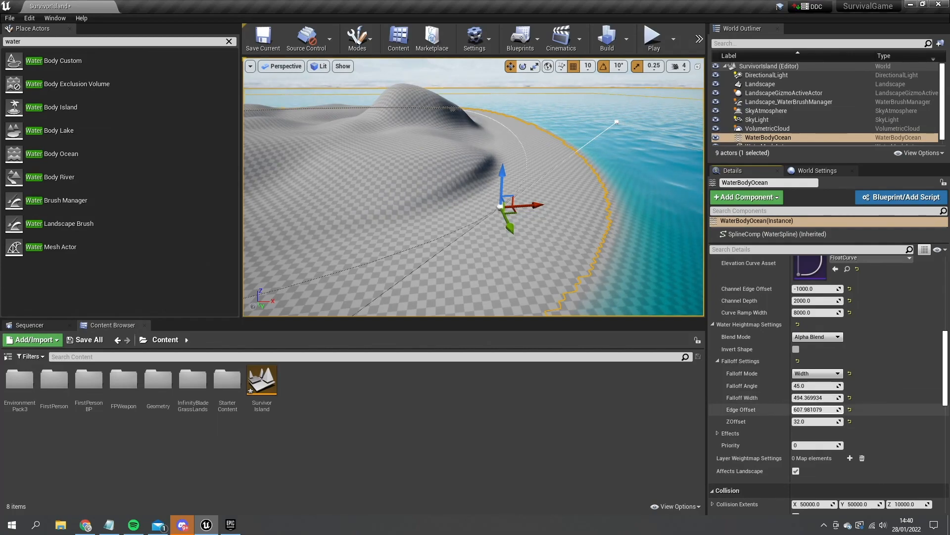
{"action": "type", "text": "95.728516"}
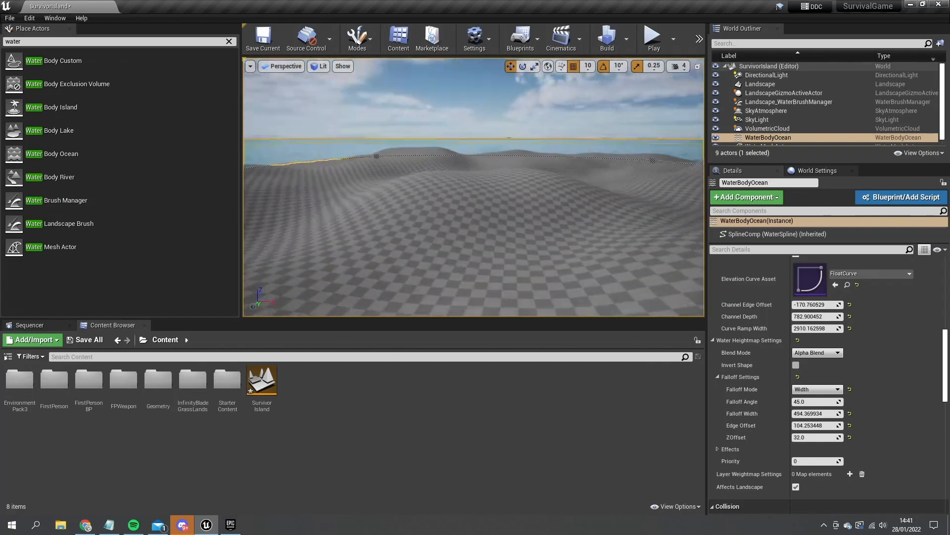
{"action": "mouse_move", "coordinate": [90, 183]}
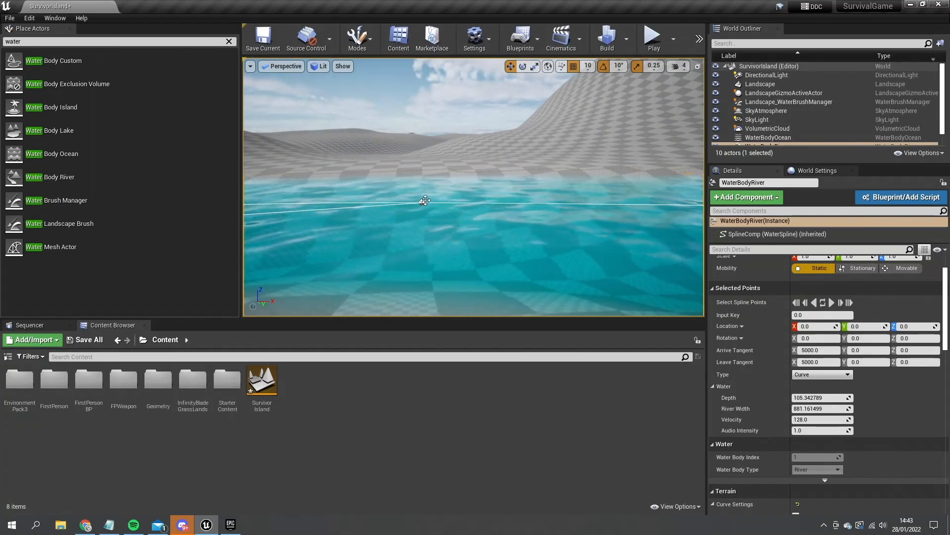
Step: Select a river spline point to reshape the river's course through the valley
{"action": "left_click", "coordinate": [424, 200]}
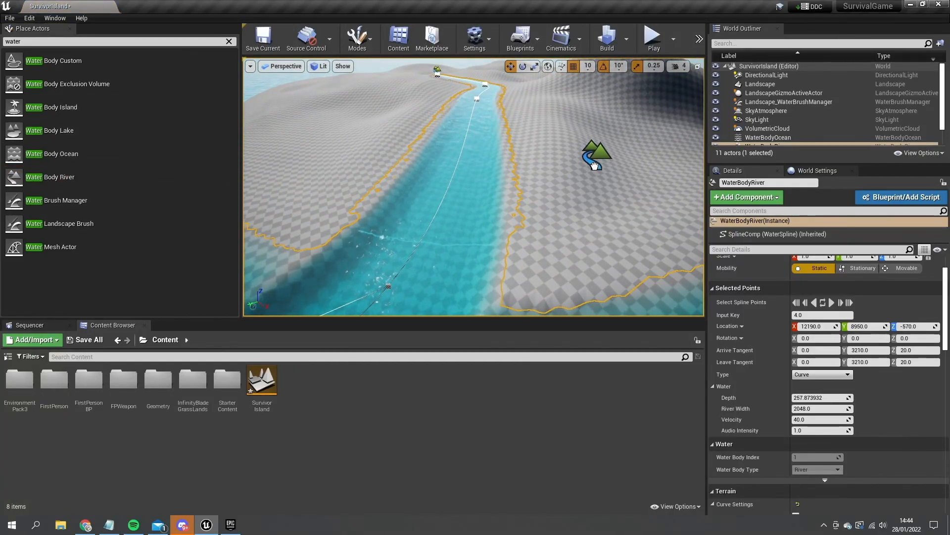
Step: Select WaterBodyRiver2 and WaterBodyRiver to adjust their Falloff Edge Offset and ZOffset
{"action": "left_click", "coordinate": [768, 132]}
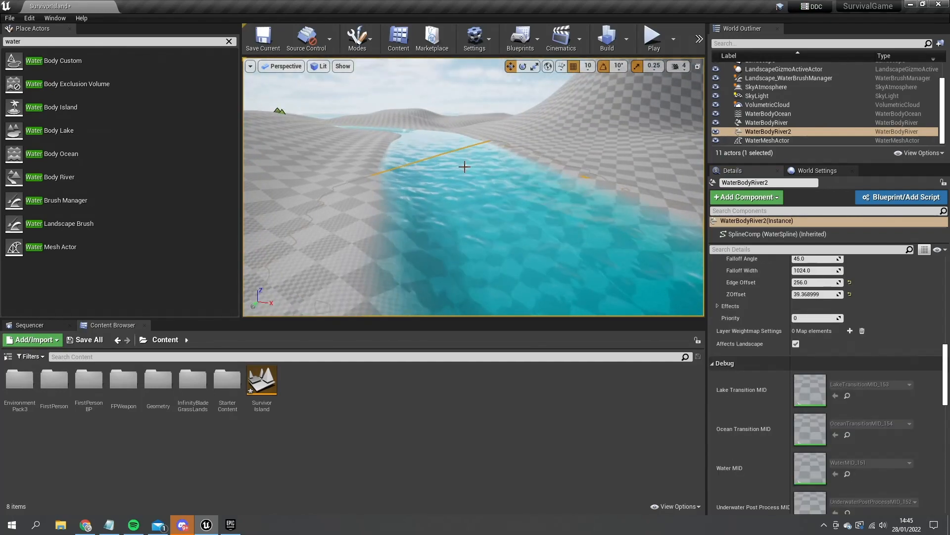
{"action": "left_click", "coordinate": [768, 122]}
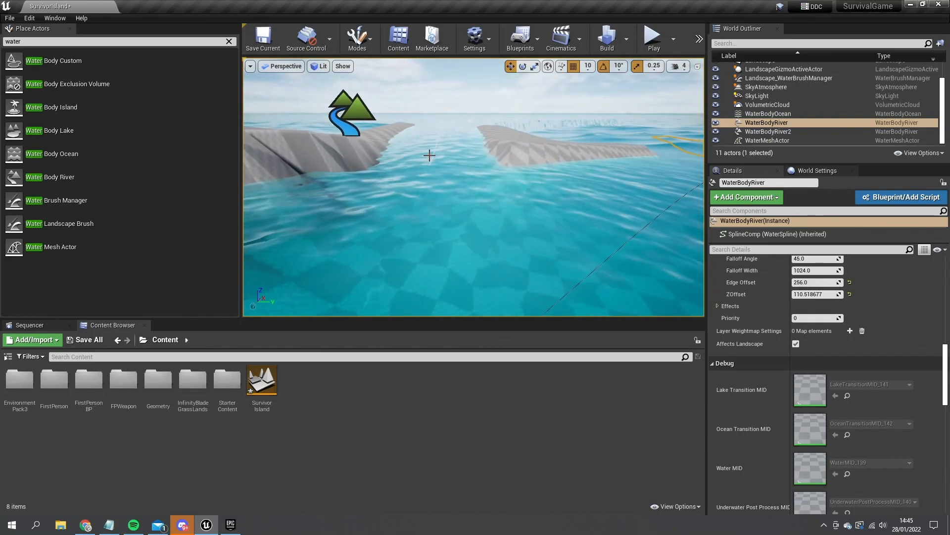
Step: Select WaterBodyRiver2 and one of its spline points to set depth 150 and width about 883
{"action": "left_click", "coordinate": [768, 132]}
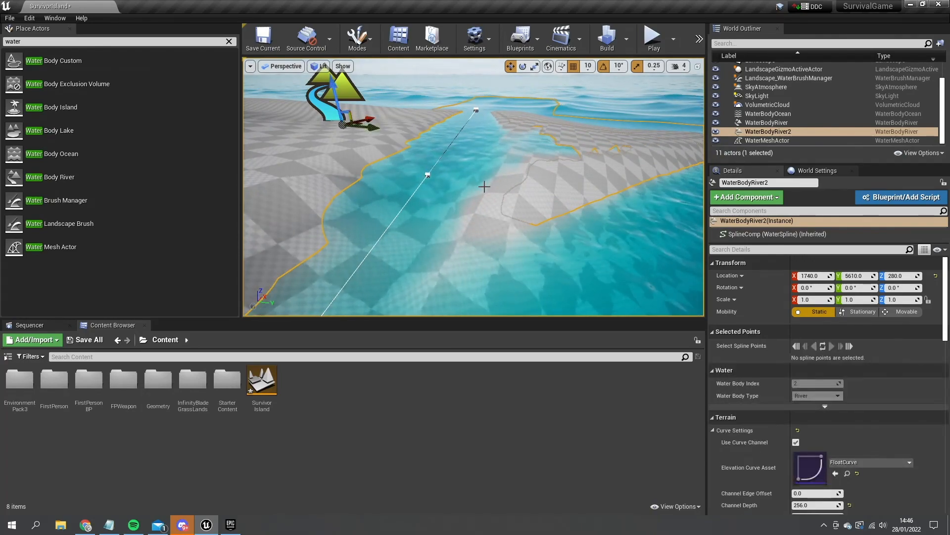
{"action": "left_click", "coordinate": [427, 176]}
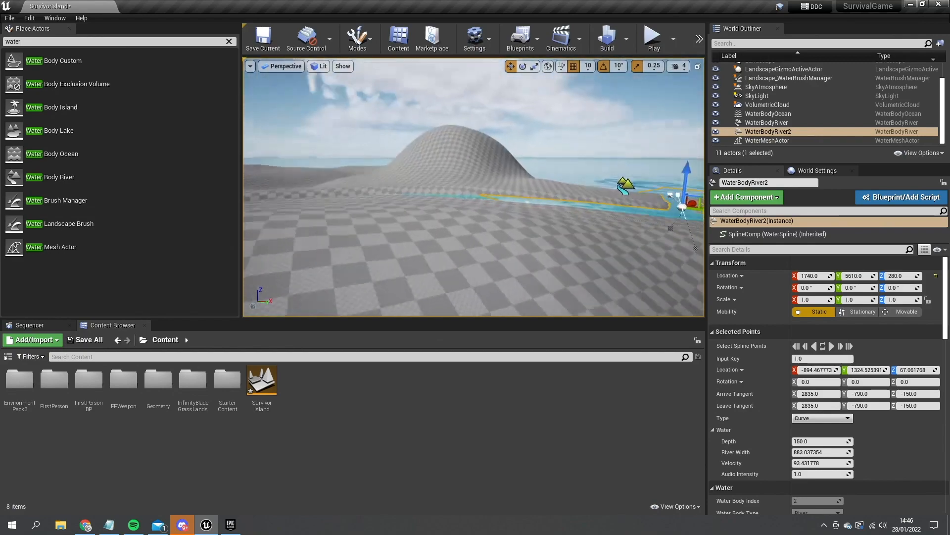
{"action": "mouse_move", "coordinate": [653, 36]}
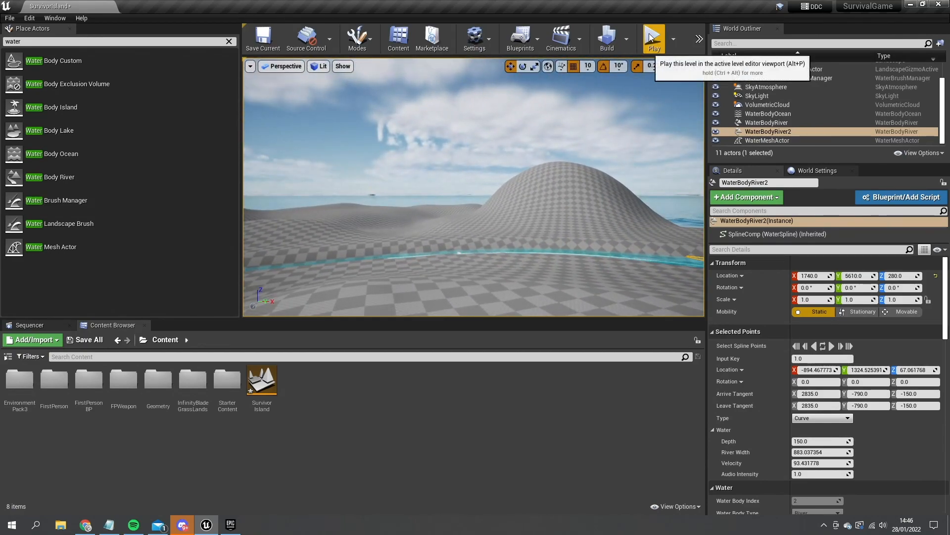
{"action": "left_click", "coordinate": [653, 37]}
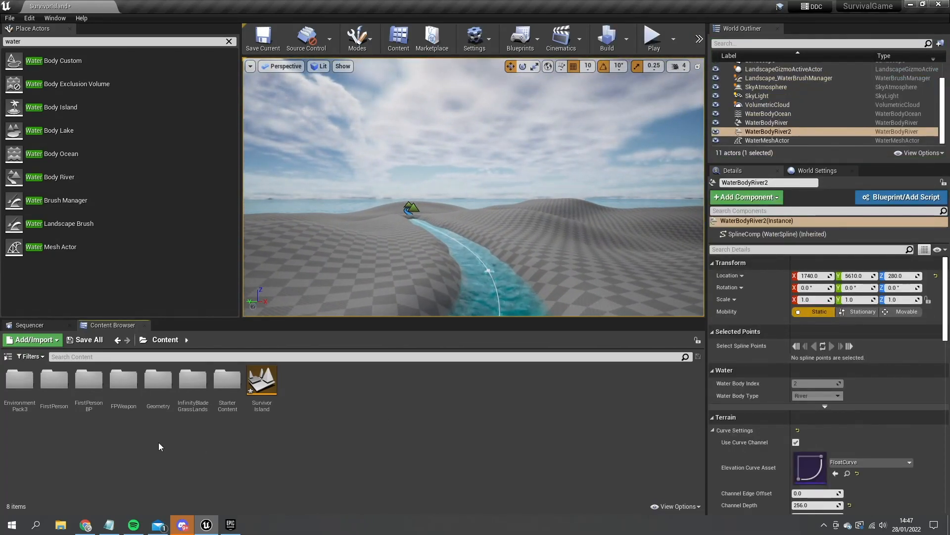
Step: Delete FP_Gun, VR_Gun, Mesh2P and motion-controller components from FirstPersonCharacter and compile it cleanly
{"action": "double_click", "coordinate": [89, 379]}
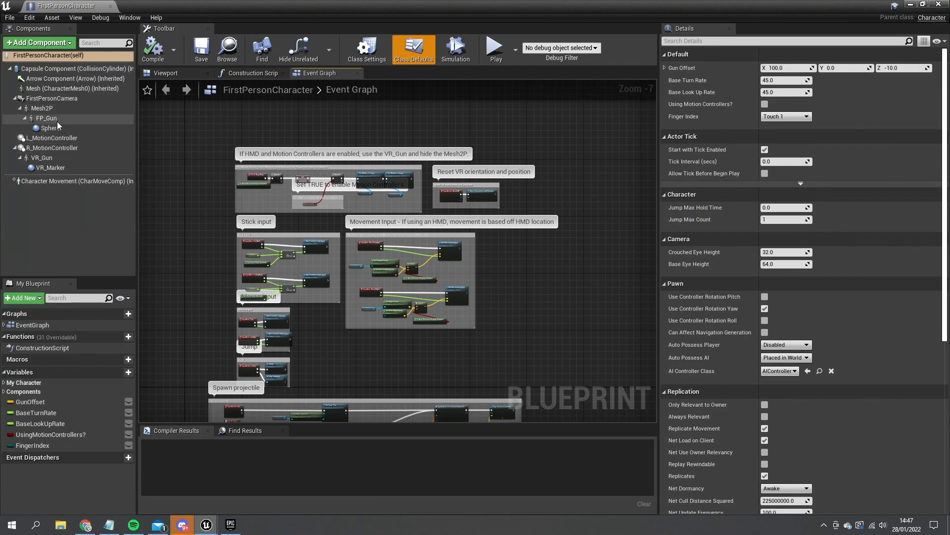
{"action": "left_click", "coordinate": [41, 108]}
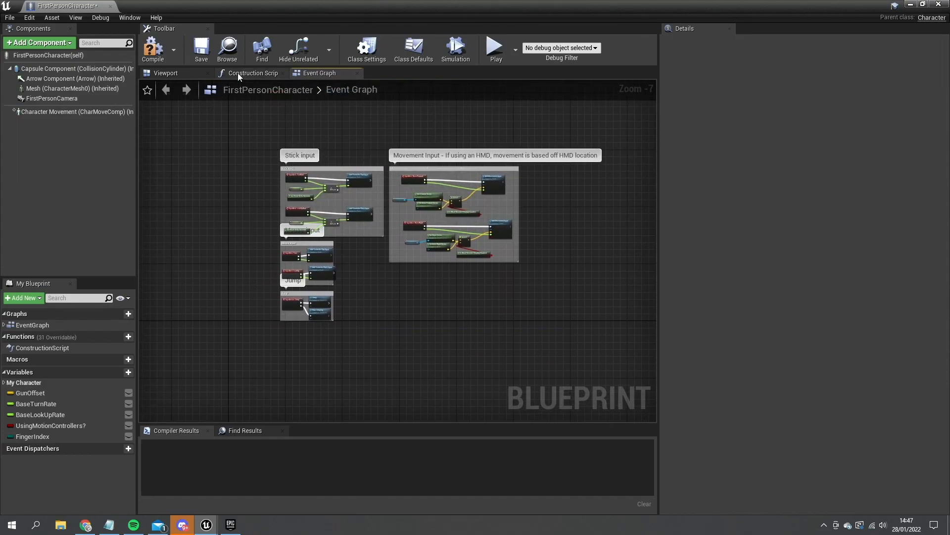
{"action": "left_click", "coordinate": [253, 72]}
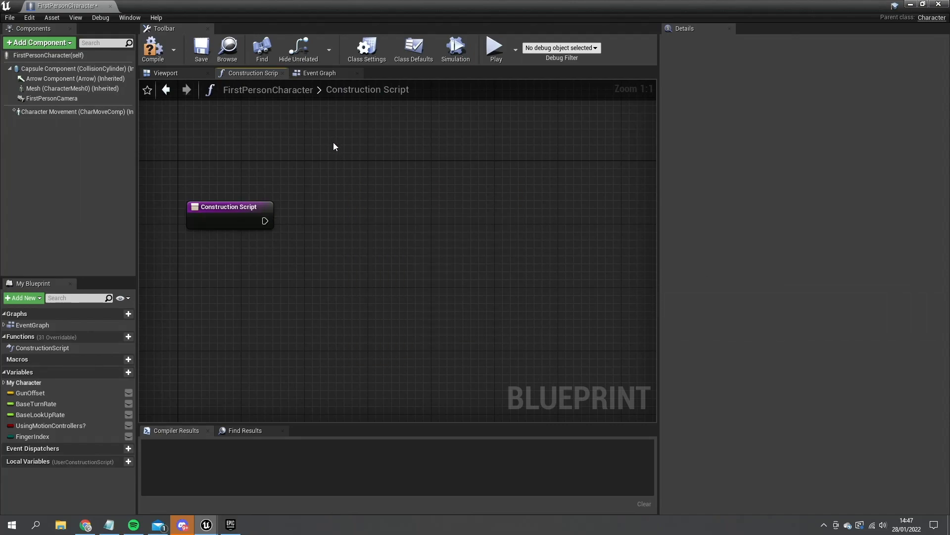
{"action": "mouse_move", "coordinate": [51, 424]}
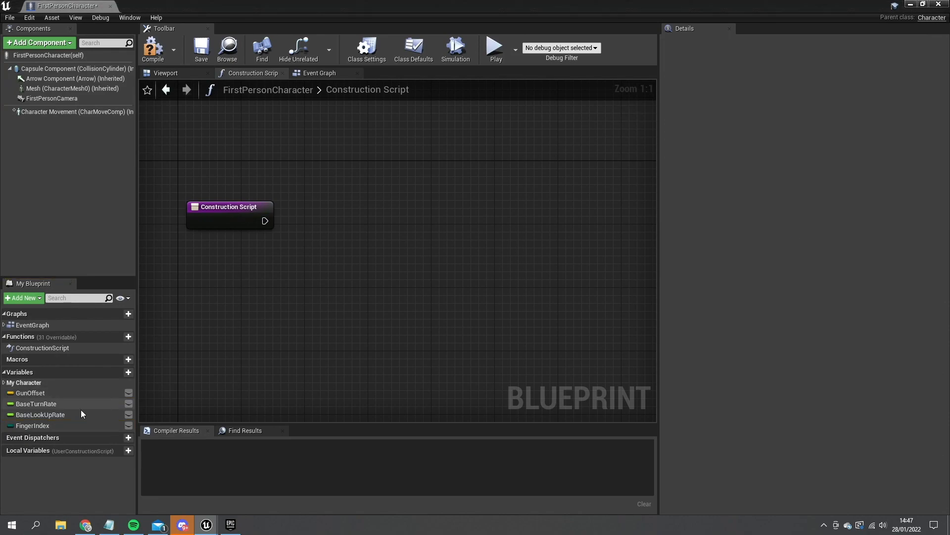
{"action": "left_click", "coordinate": [153, 49]}
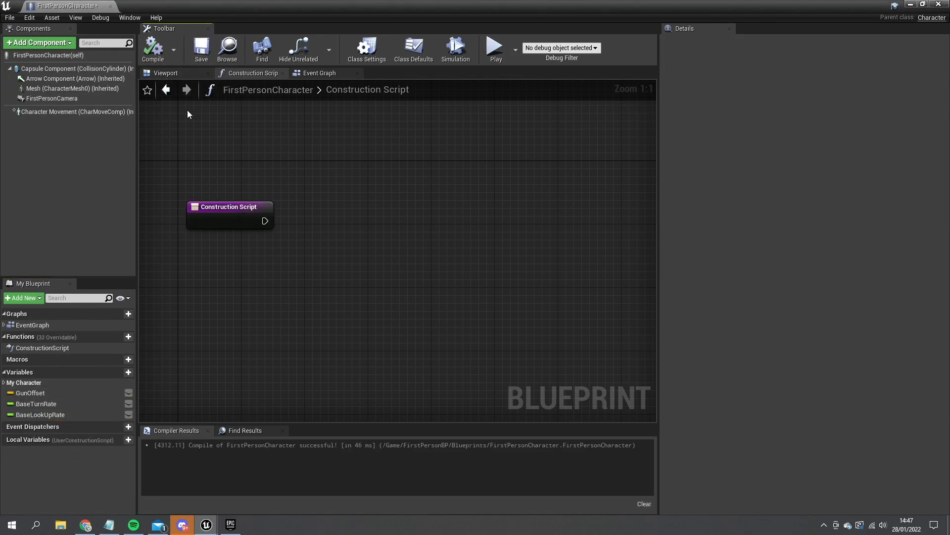
{"action": "mouse_move", "coordinate": [265, 154]}
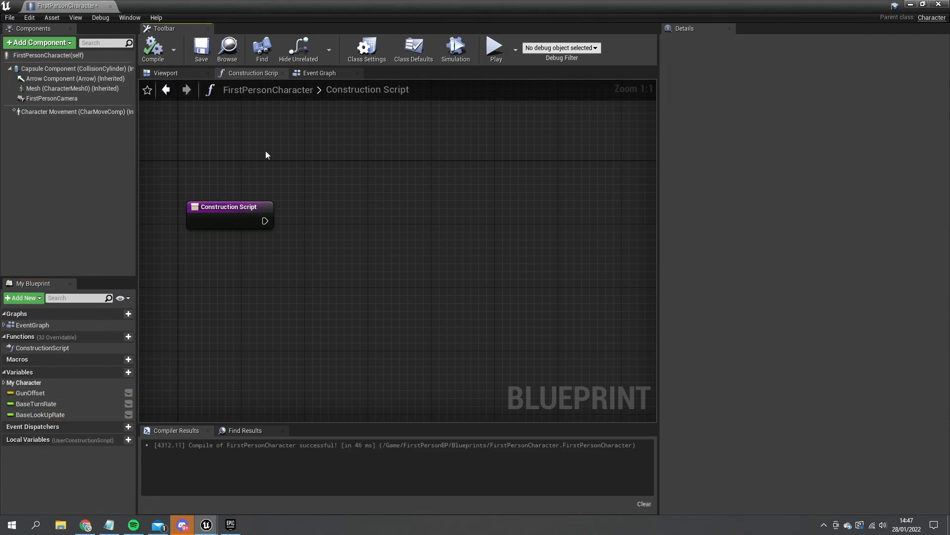
{"action": "left_click", "coordinate": [166, 72]}
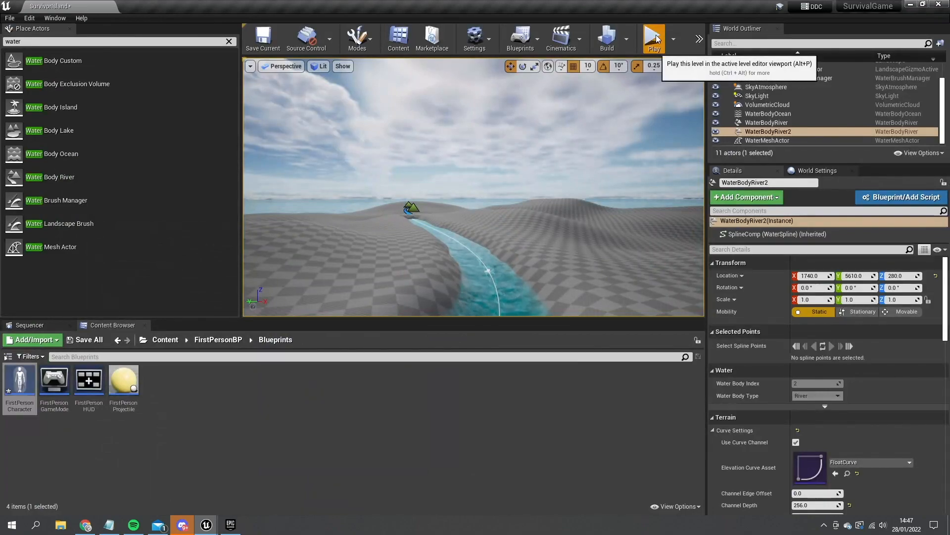
Step: Start a play session and walk the first-person character along the river
{"action": "left_click", "coordinate": [653, 38]}
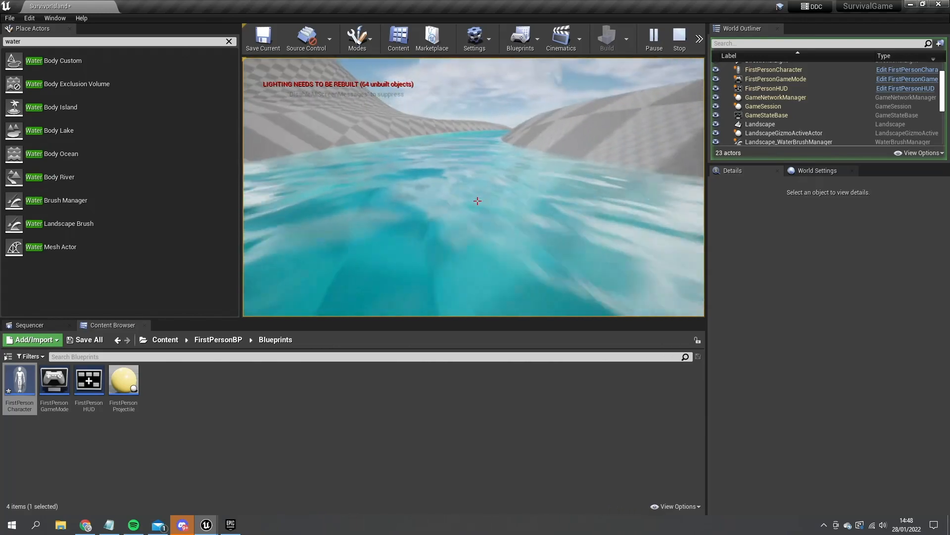
{"action": "mouse_move", "coordinate": [477, 201]}
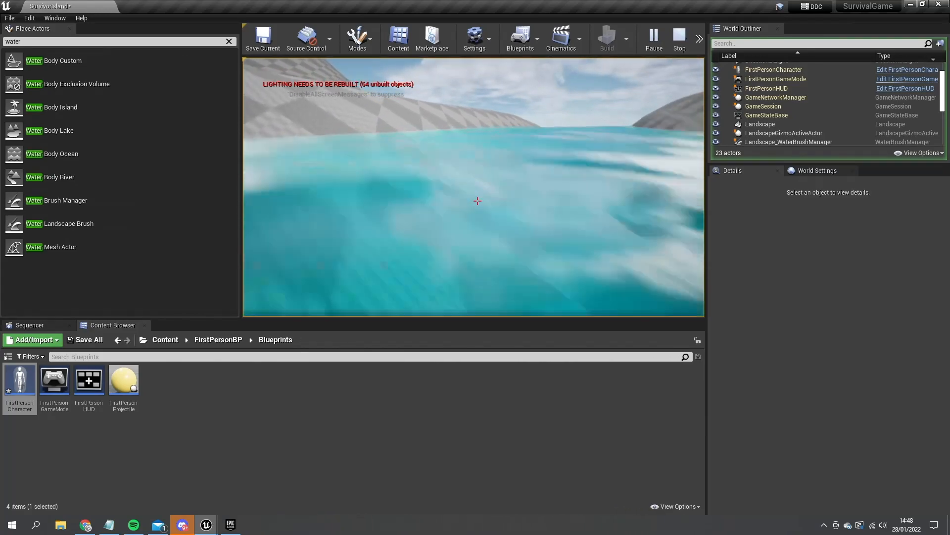